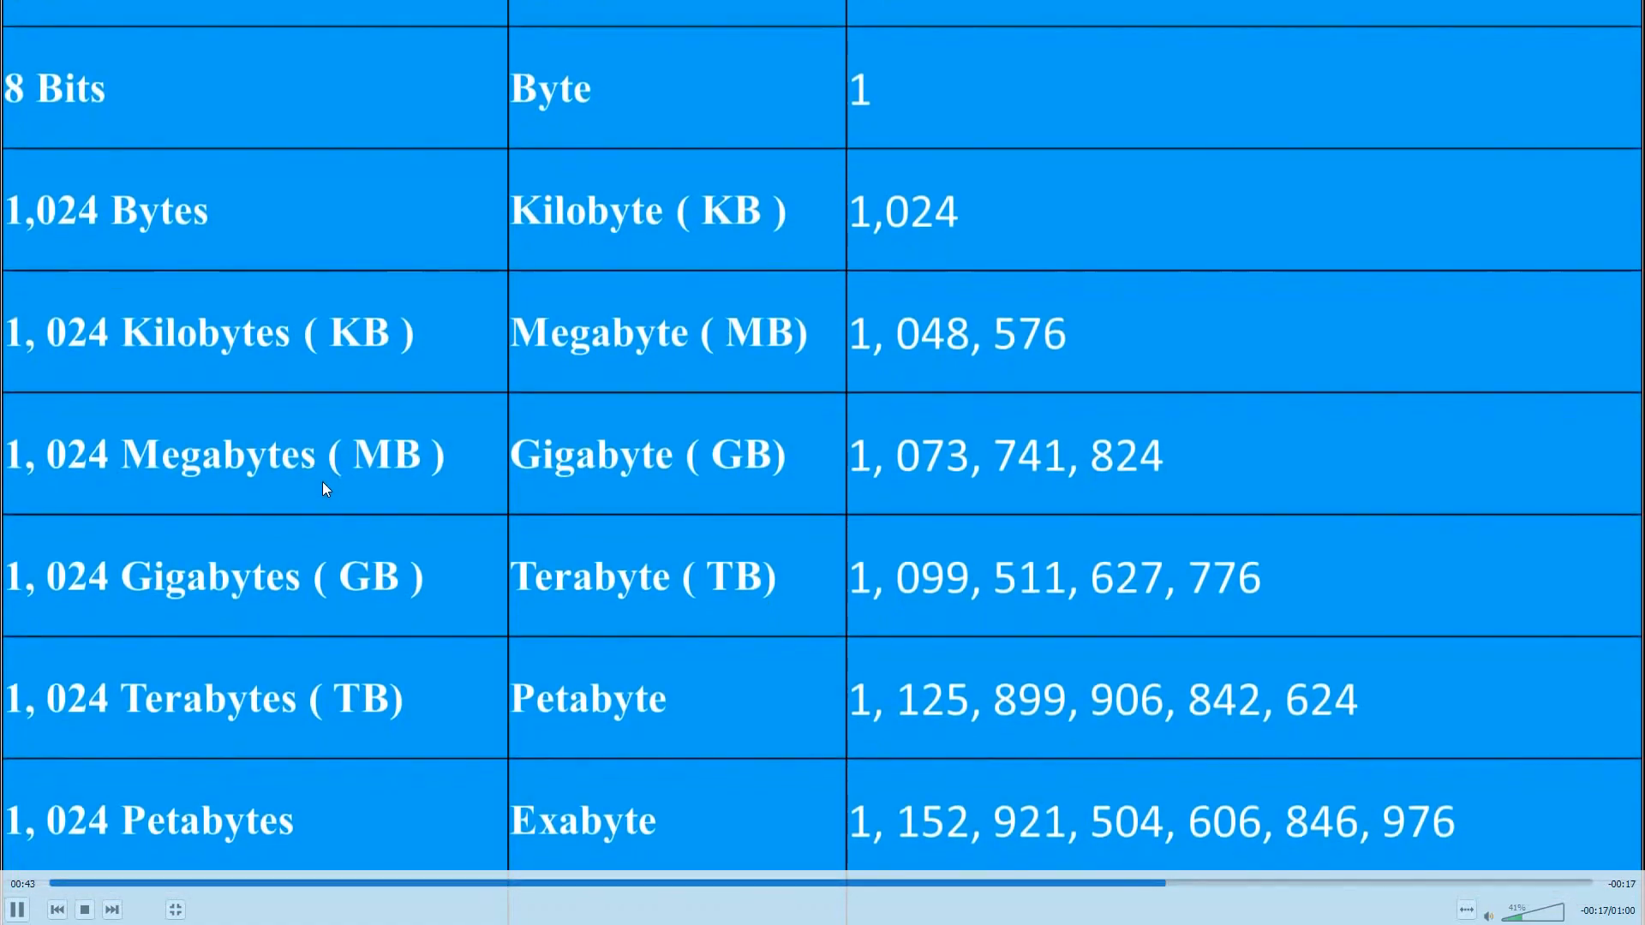
- Resume the storage-units table video from 00:55 so it plays on toward the yottabyte rows
scroll("down", 3)
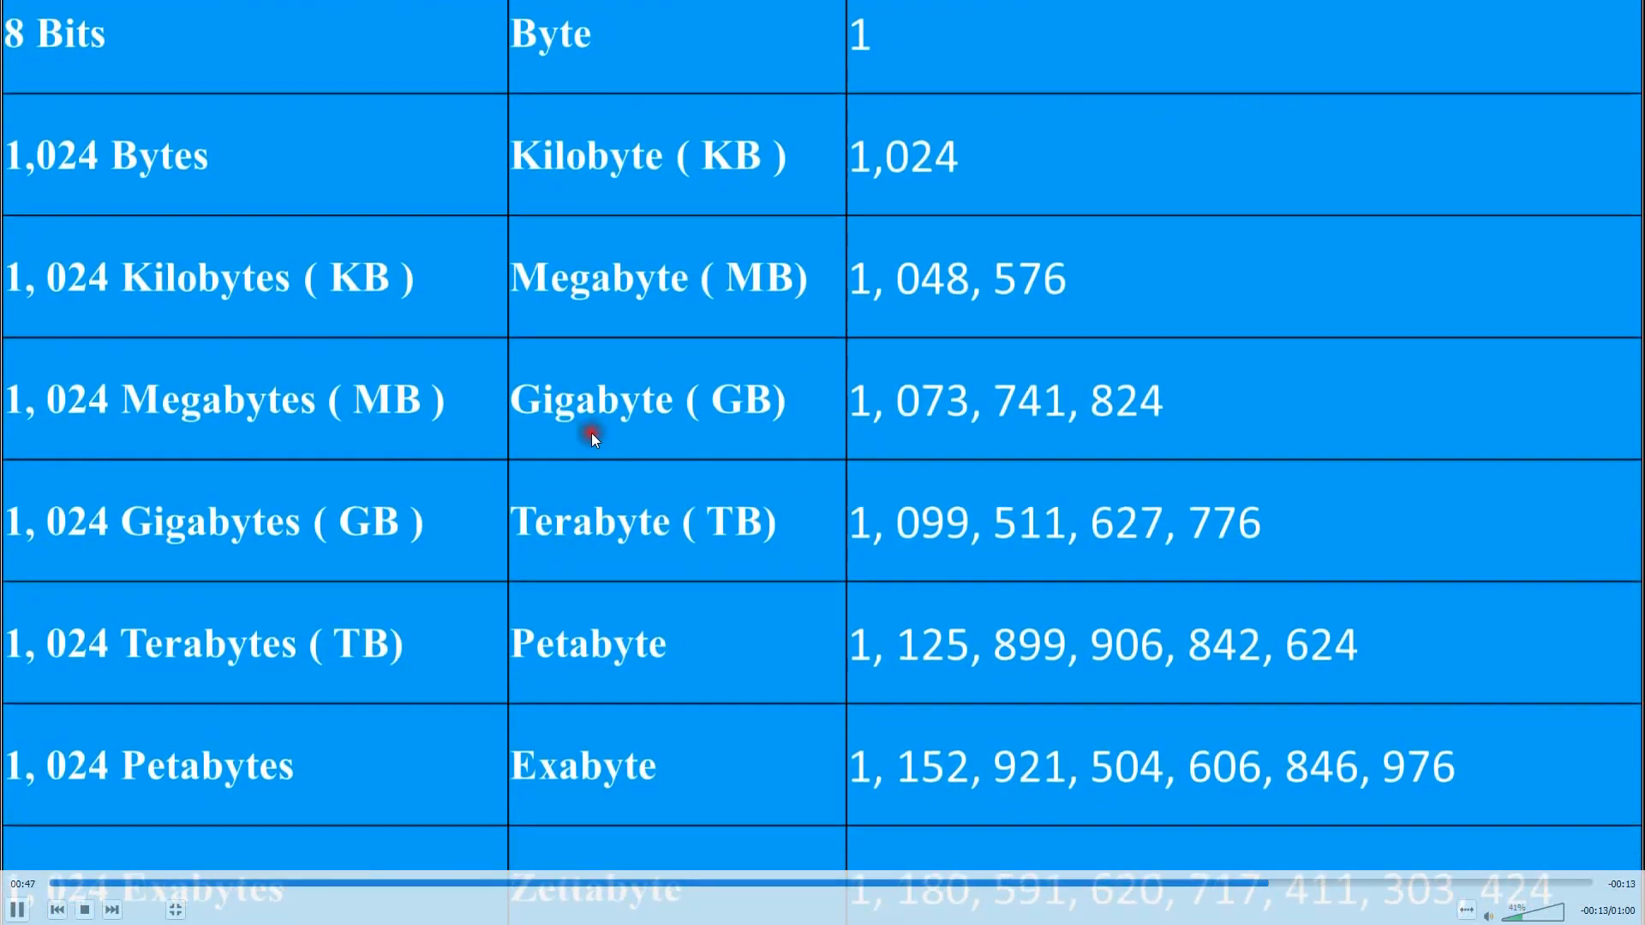
scroll("down", 3)
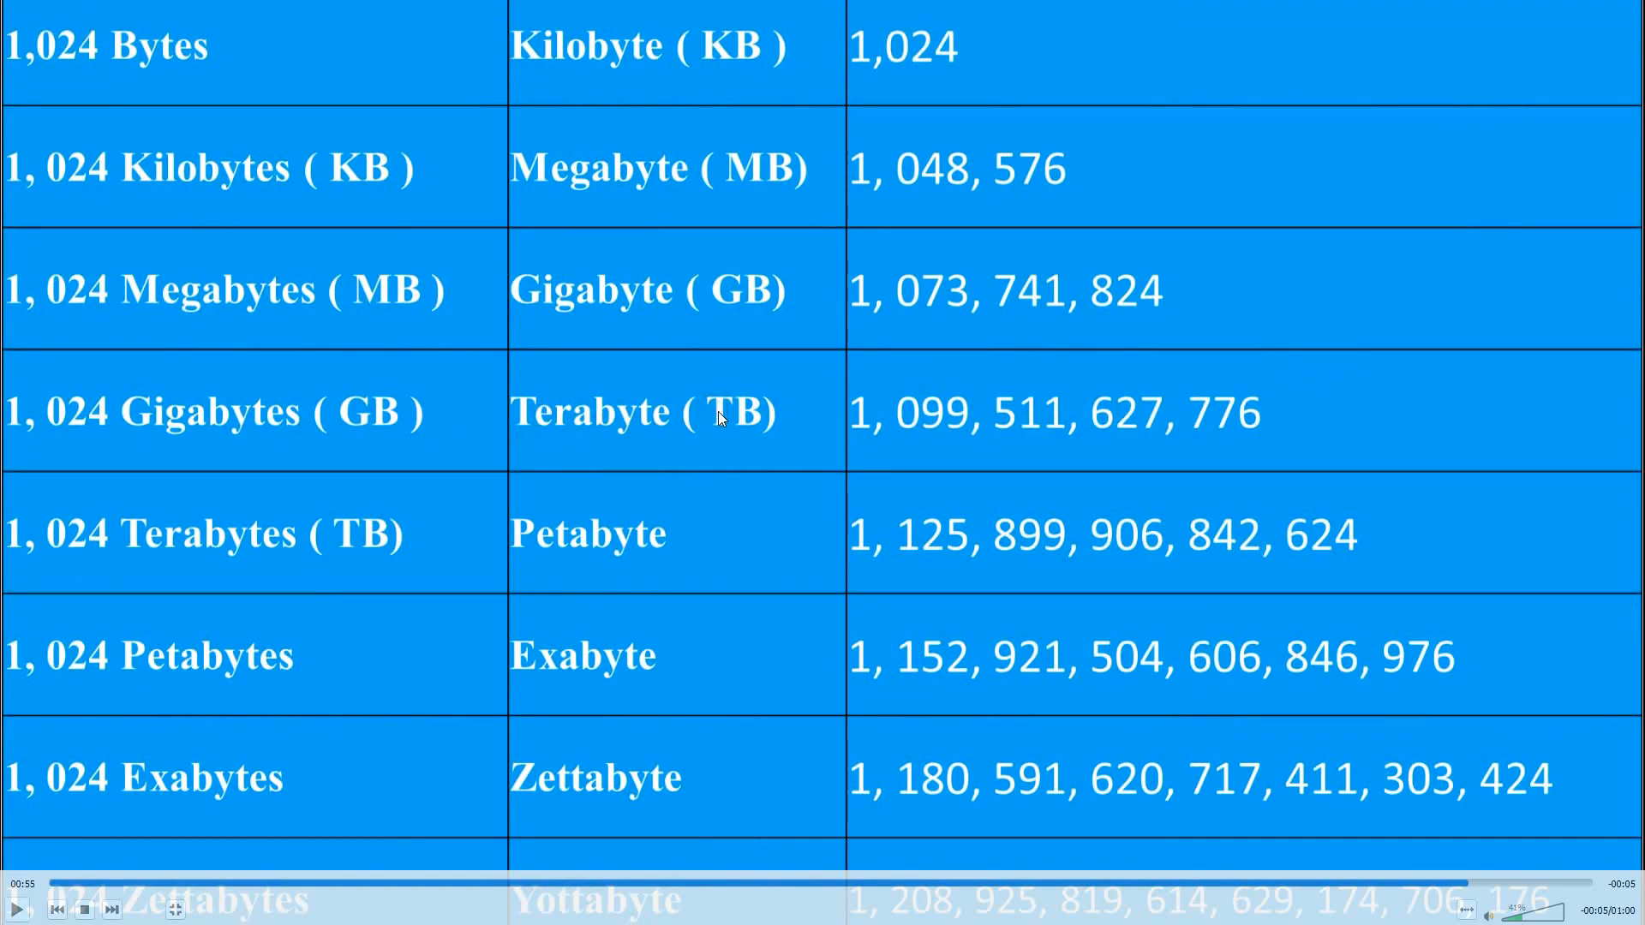
mouse_move(57, 572)
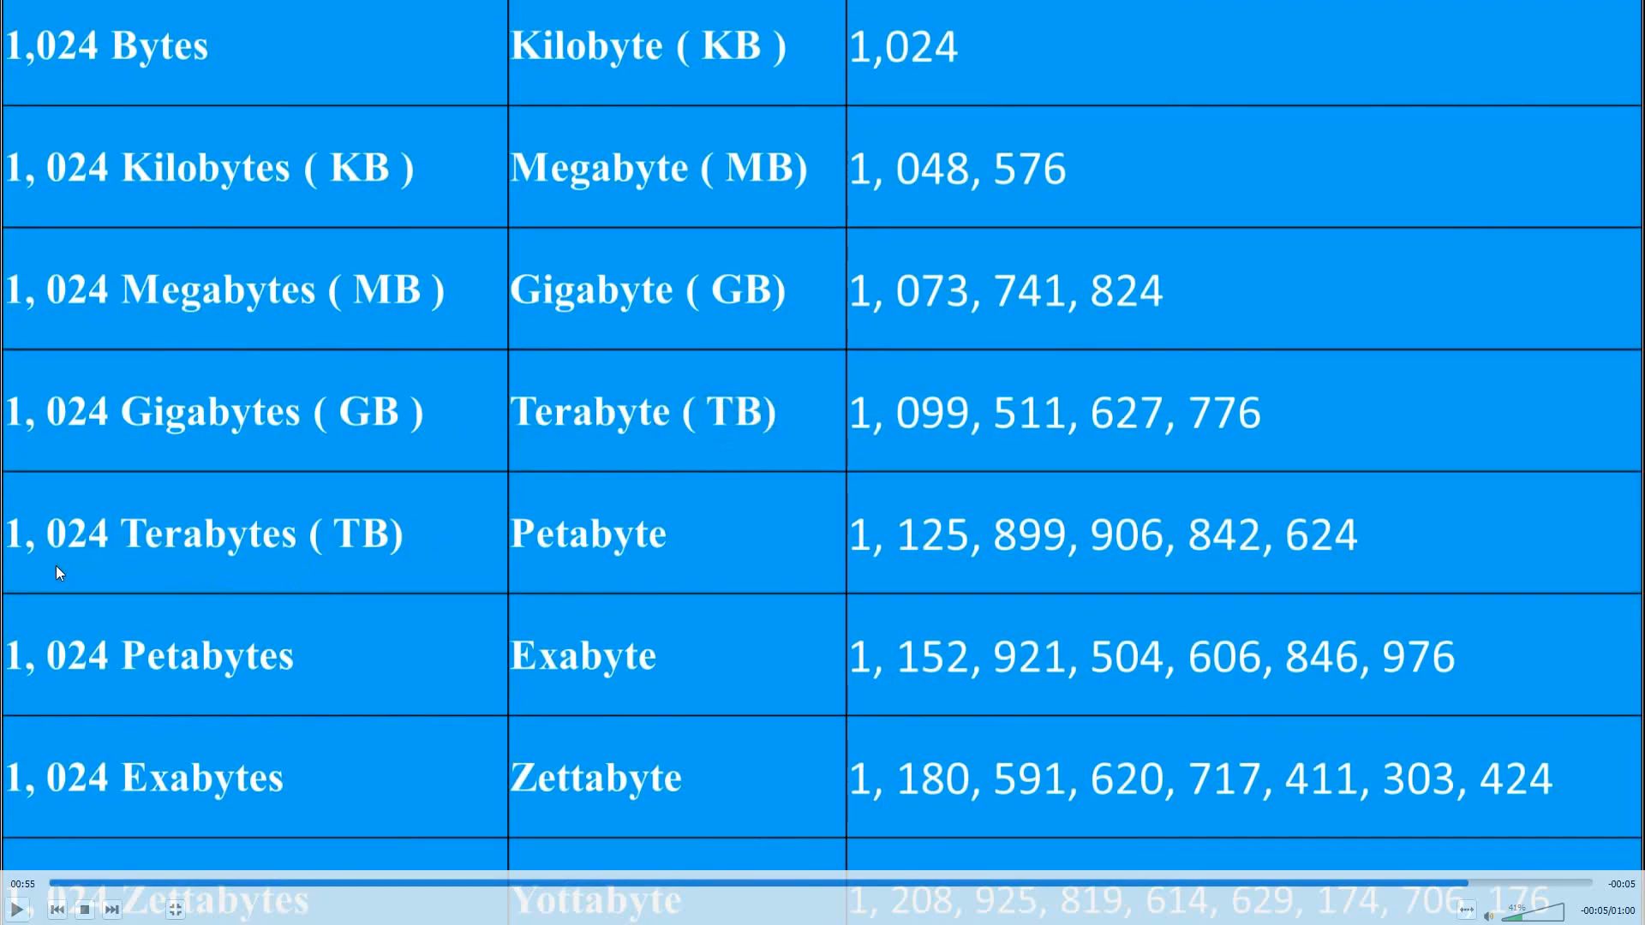
mouse_move(266, 565)
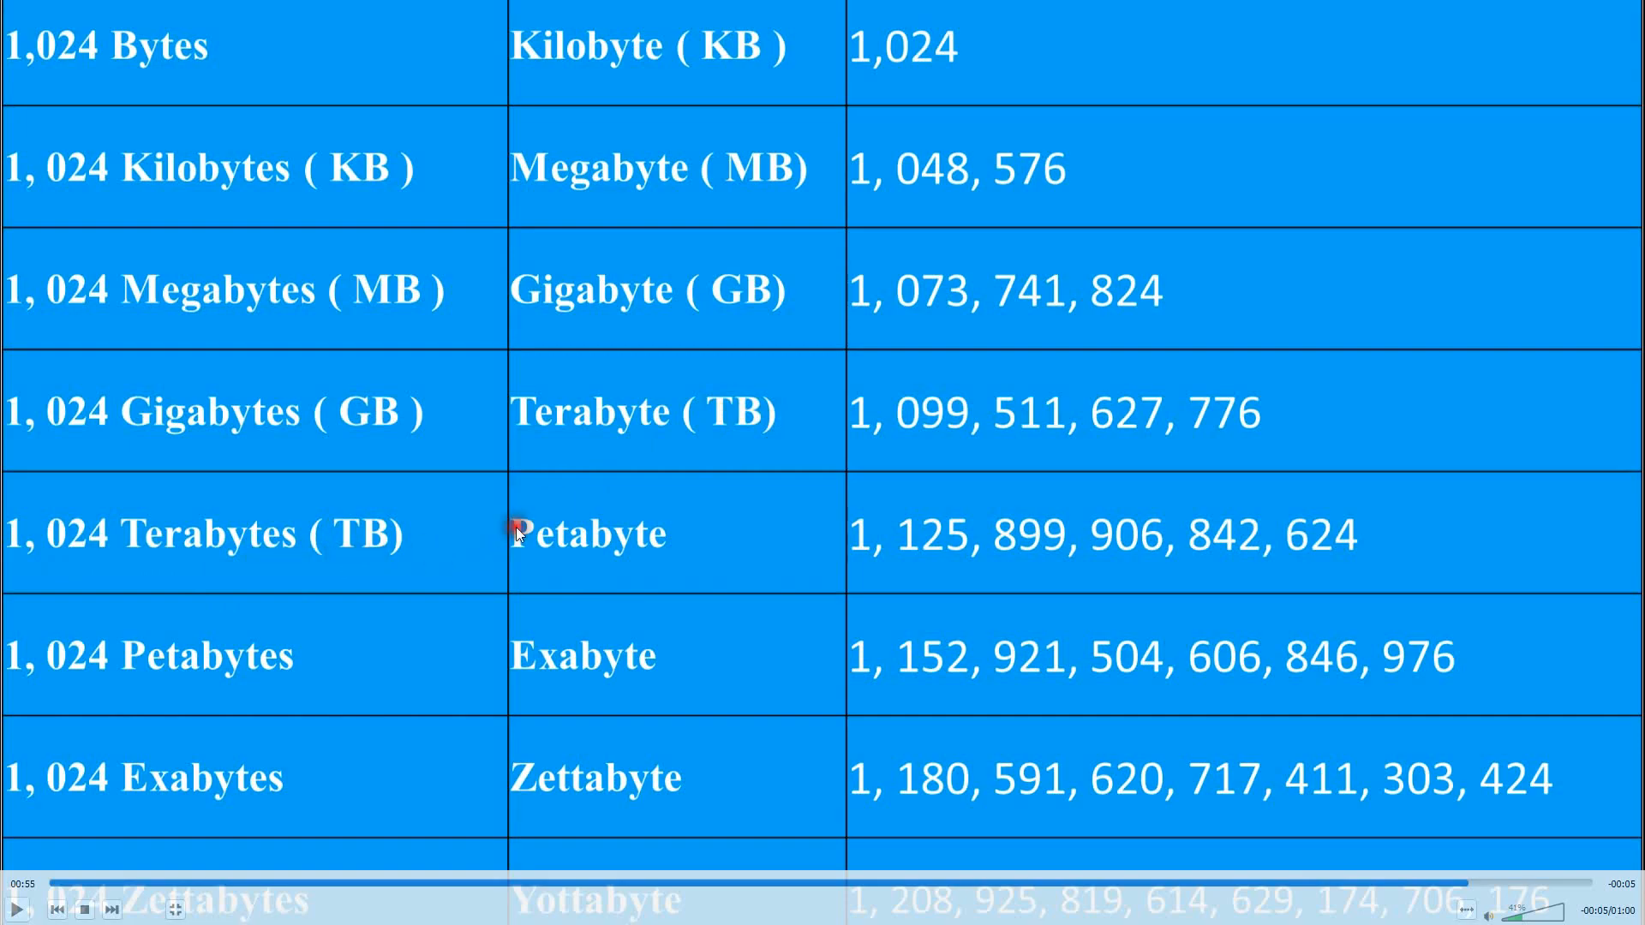
mouse_move(516, 557)
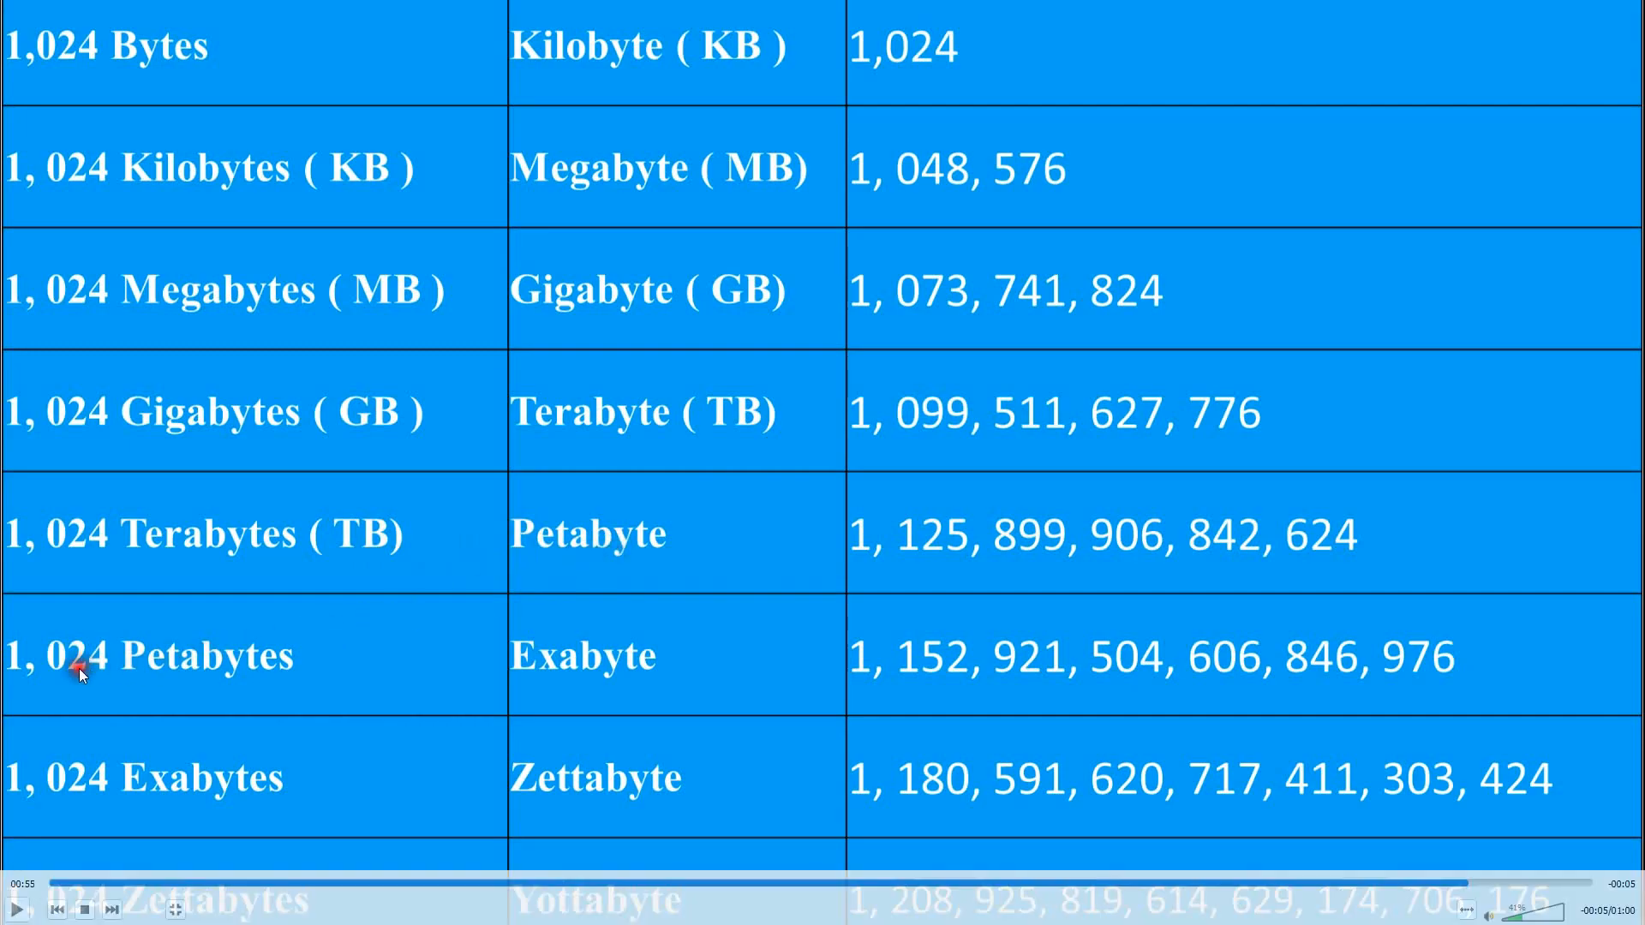
mouse_move(173, 692)
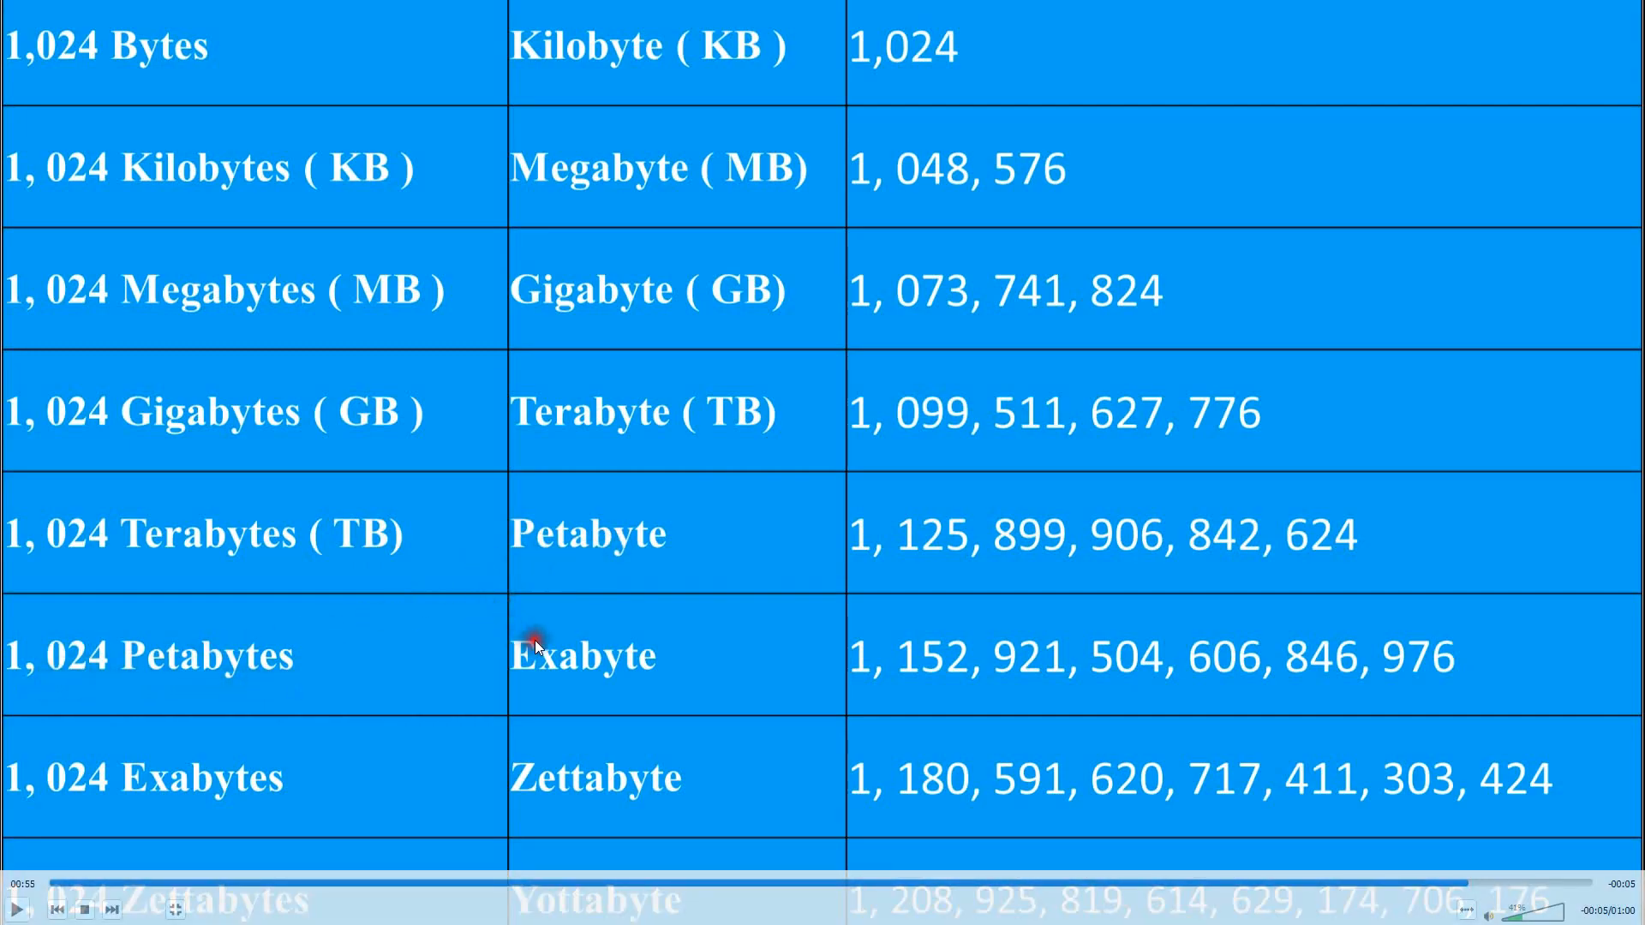
key("space")
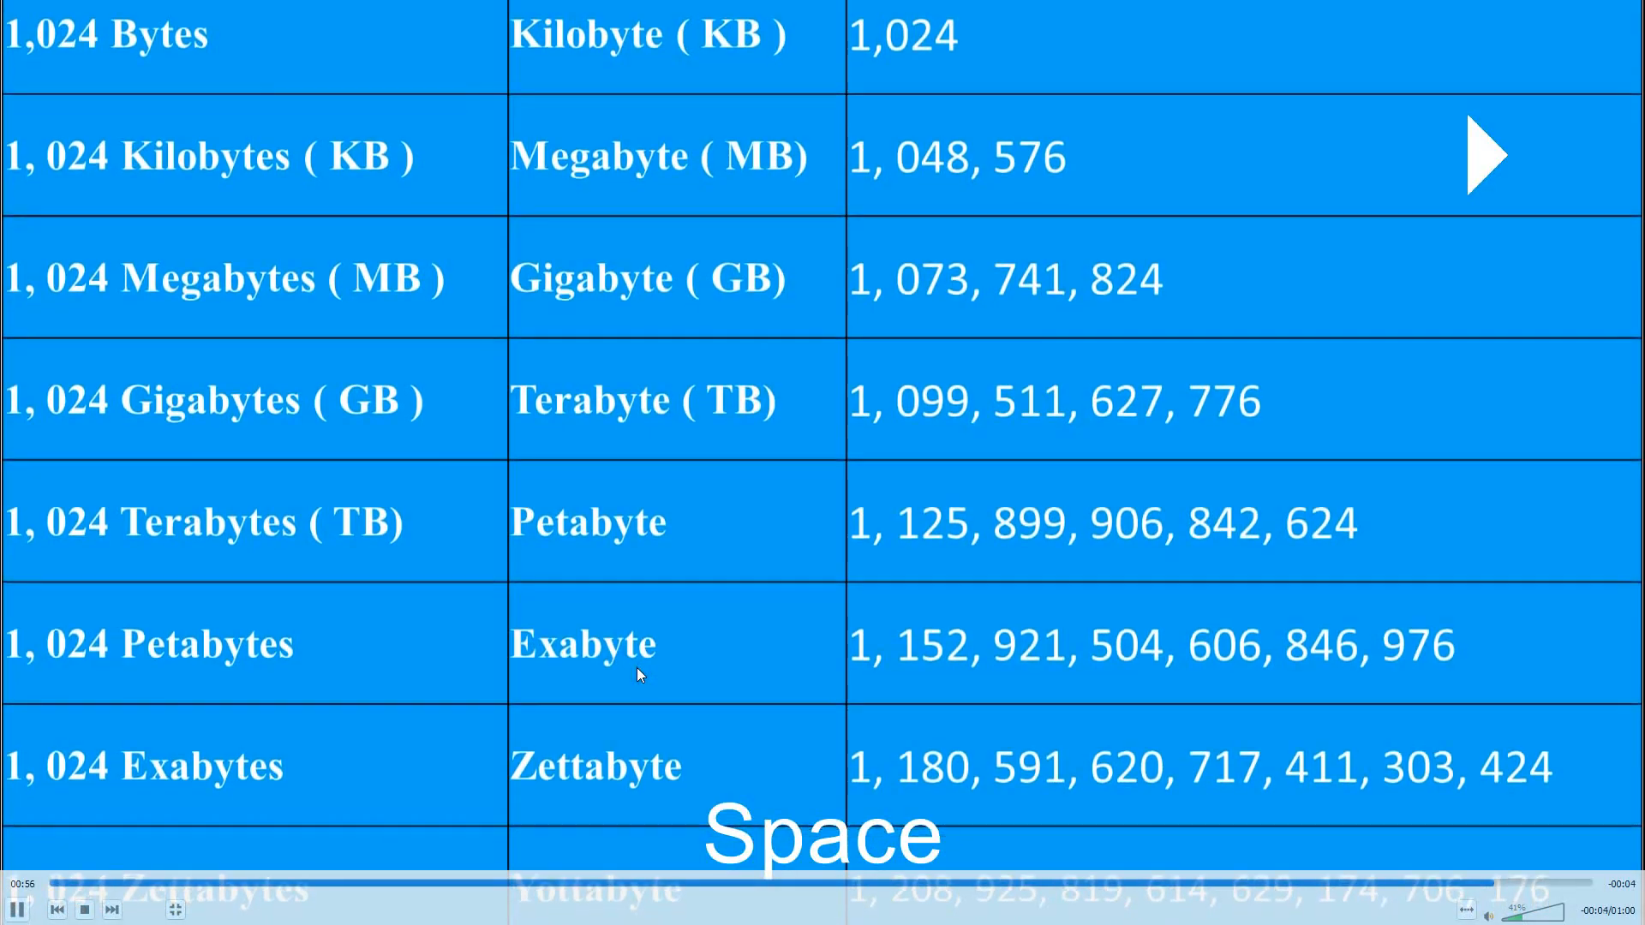